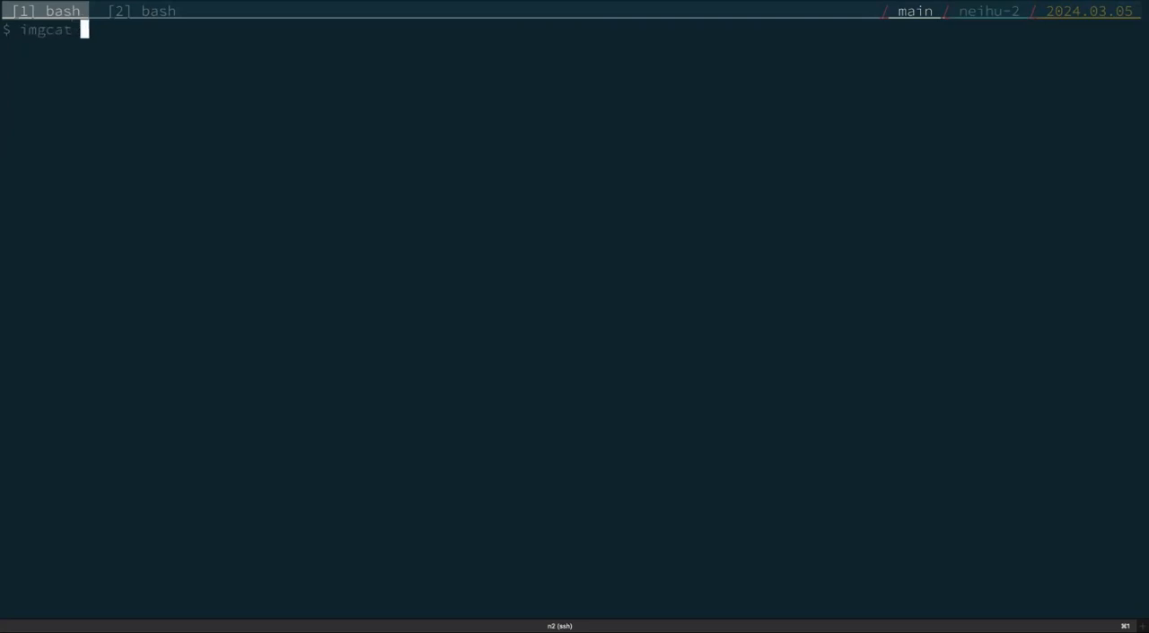
# Display monalisa.jpg inline with imgcat
pyautogui.write('mona')
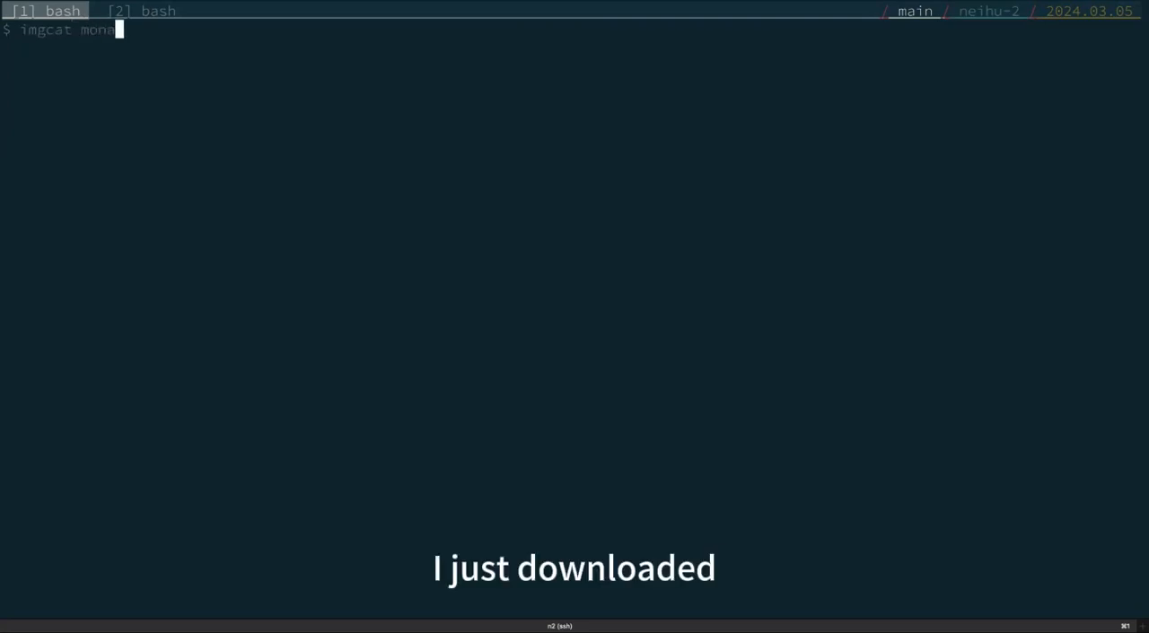
pyautogui.press('Return')
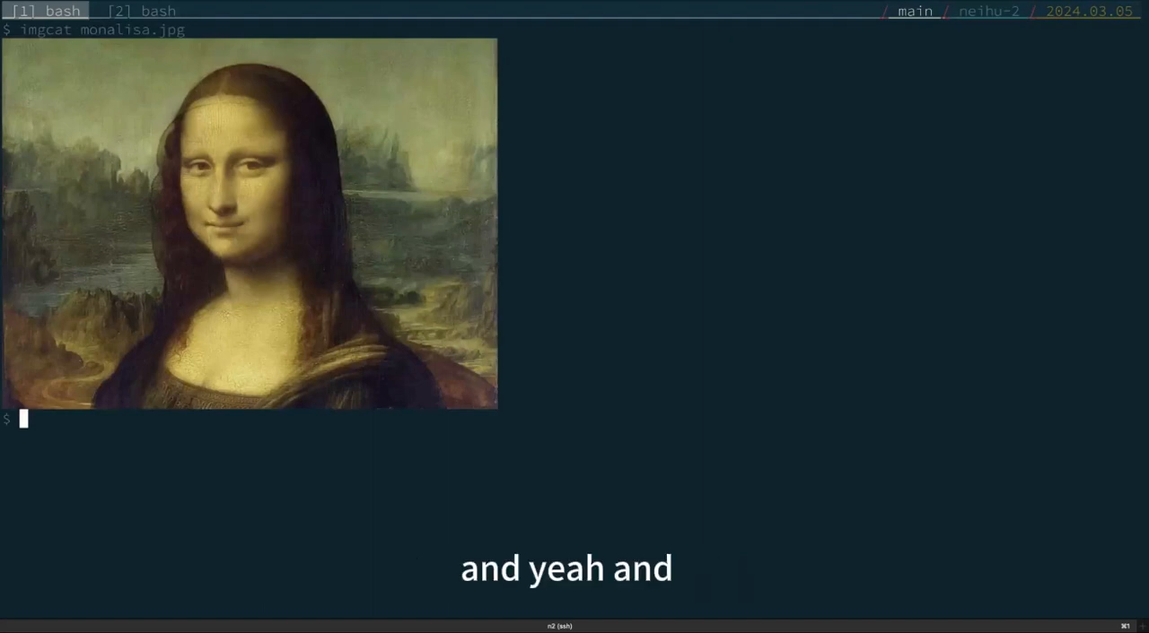
pyautogui.moveTo(904, 139)
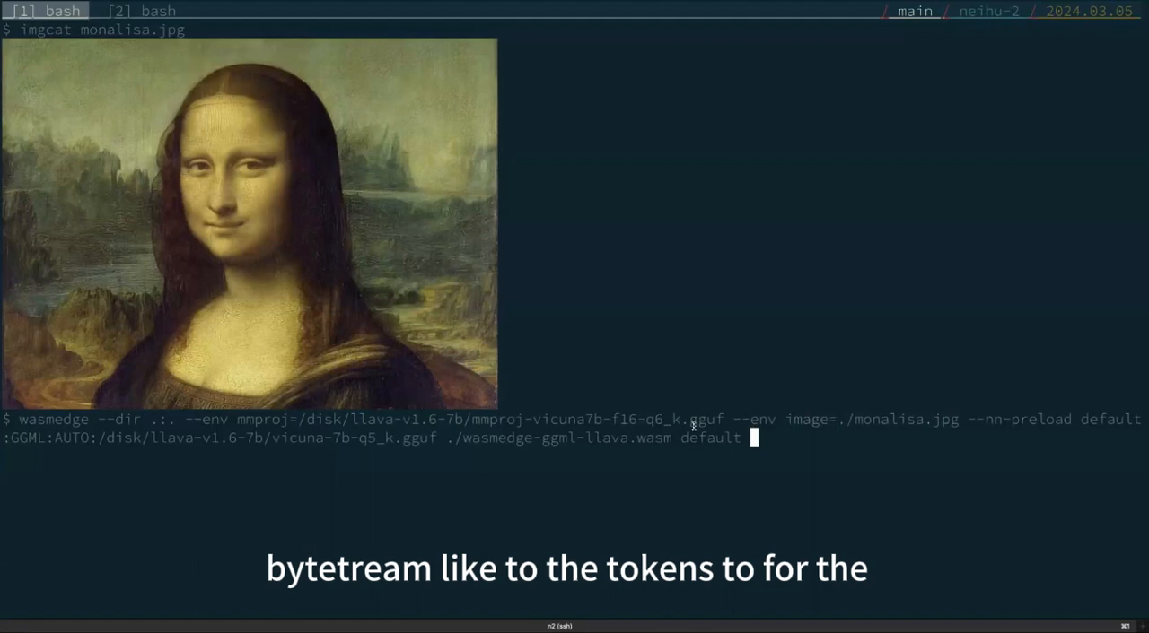
pyautogui.moveTo(492, 482)
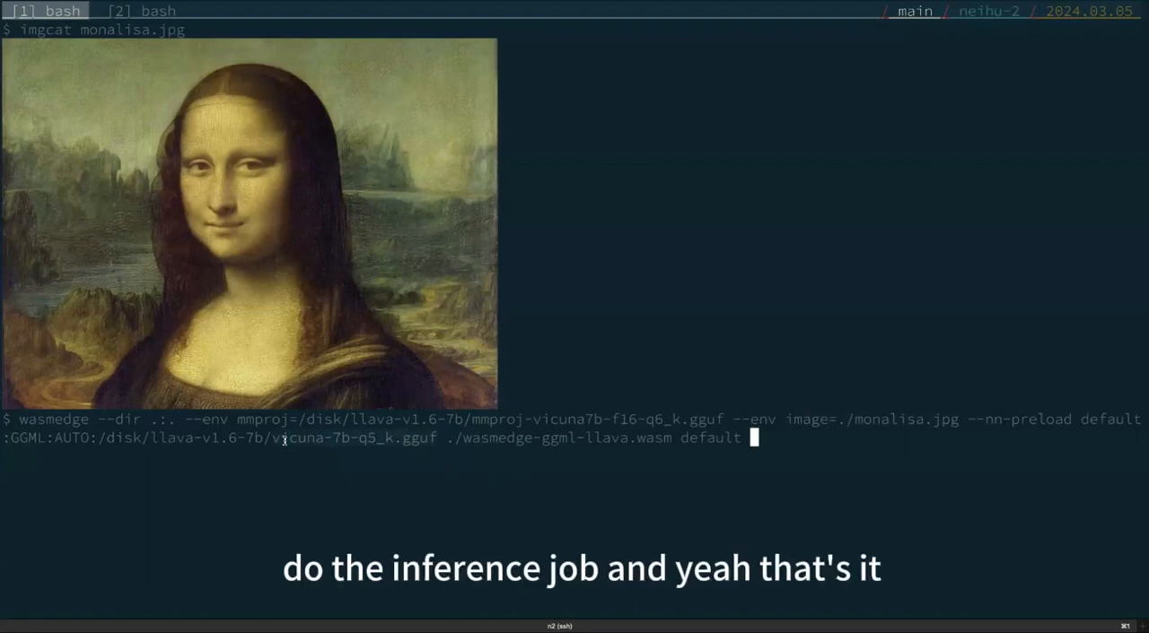
# Run wasmedge LLaVA with the vicuna model, mmproj file and image ./monalisa.jpg
pyautogui.press('Return')
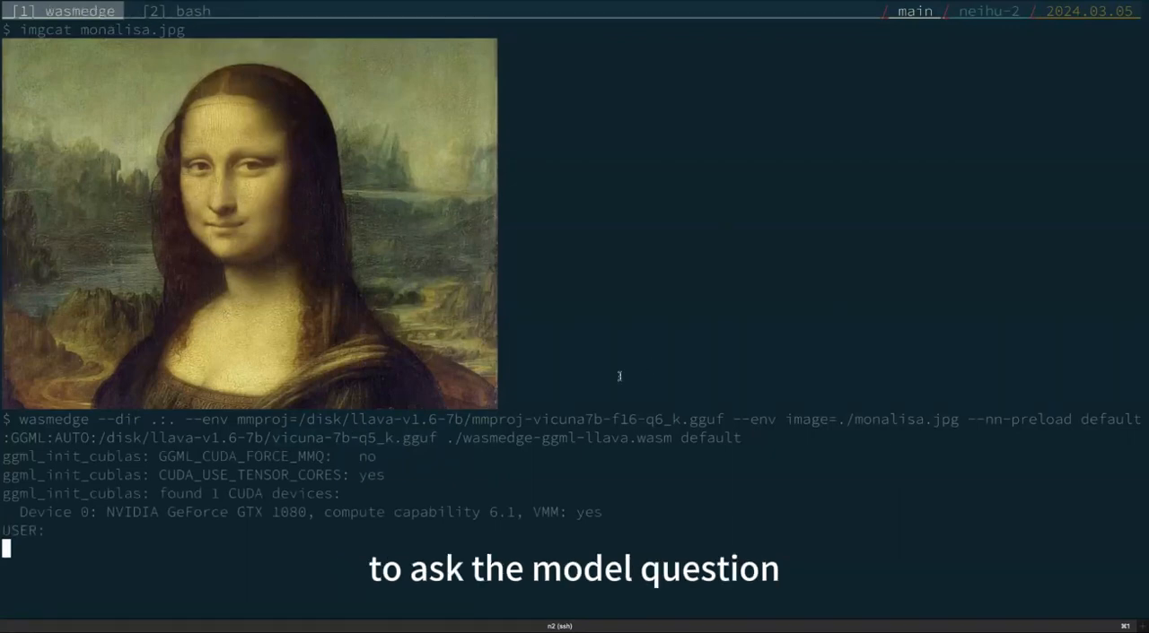
pyautogui.moveTo(1088, 371)
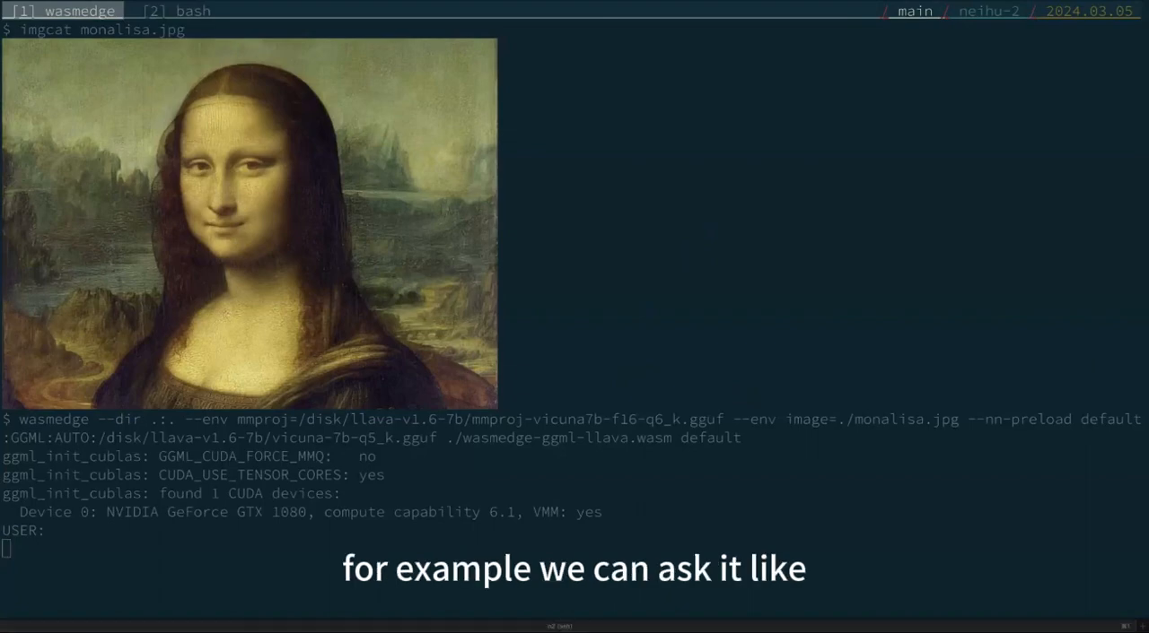
# Ask 'do you know who drew this painting?' and 'what is in this painting?'
pyautogui.write('do you know who drew this painting?')
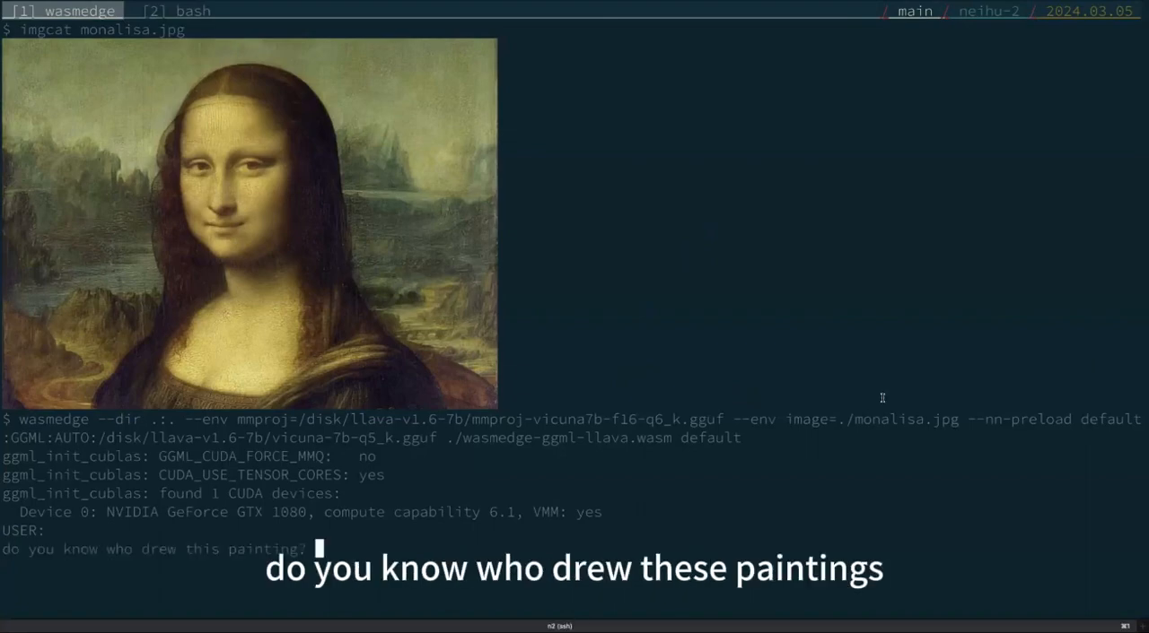
pyautogui.press('Return')
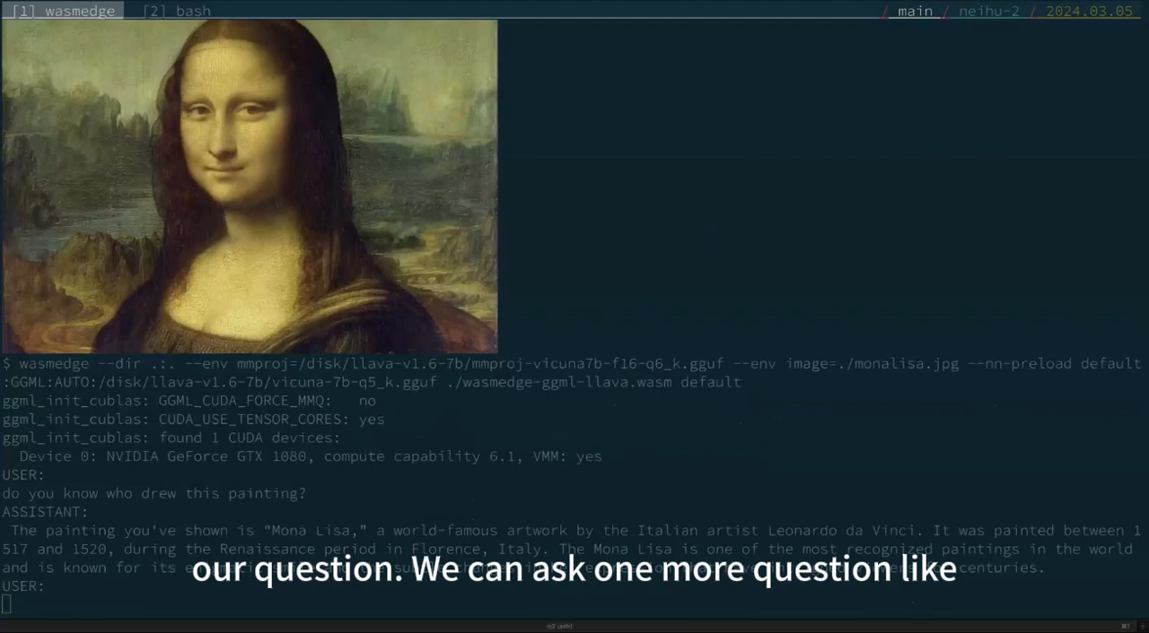
pyautogui.write('what is in this painting?')
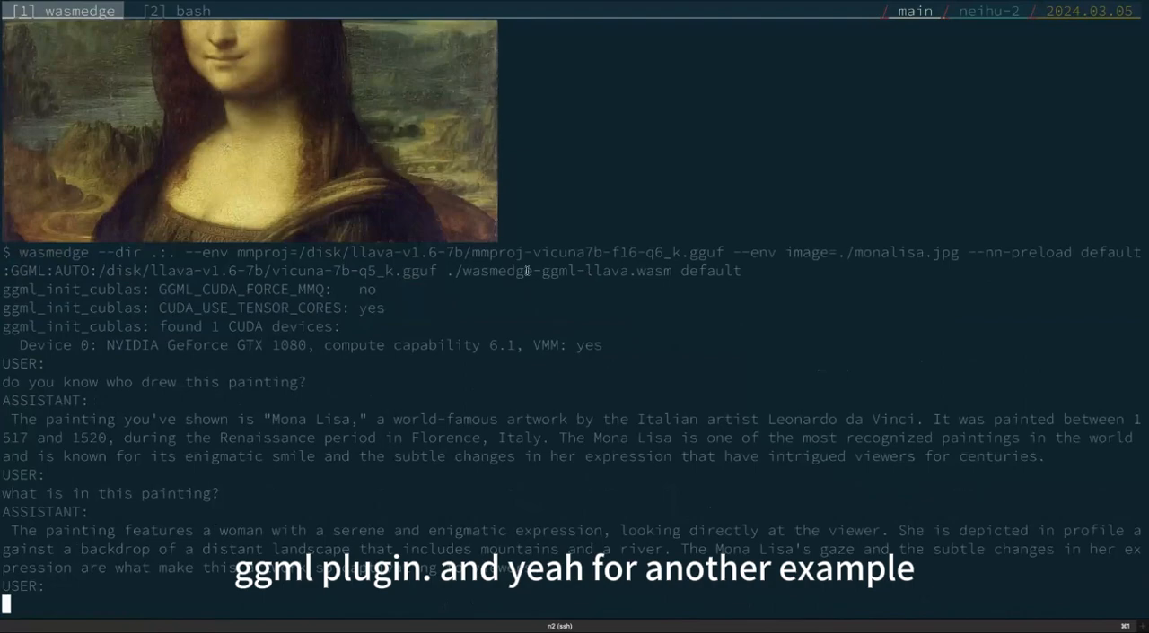
# In tmux window 2, display fruit.jpg inline with imgcat
pyautogui.click(141, 10)
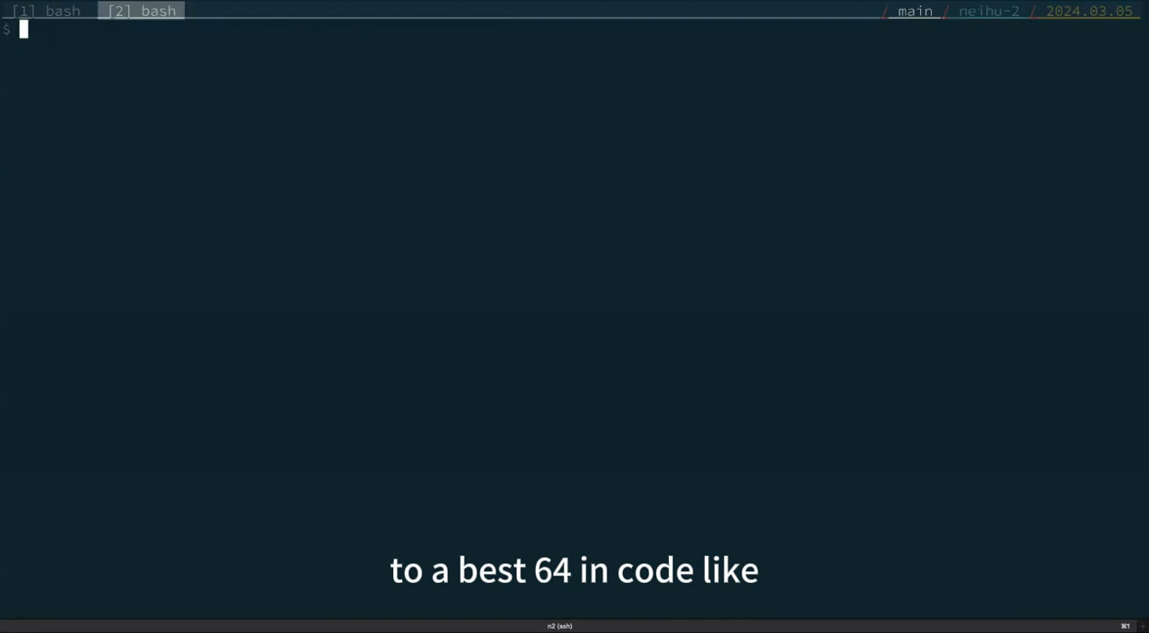
pyautogui.write('imgt')
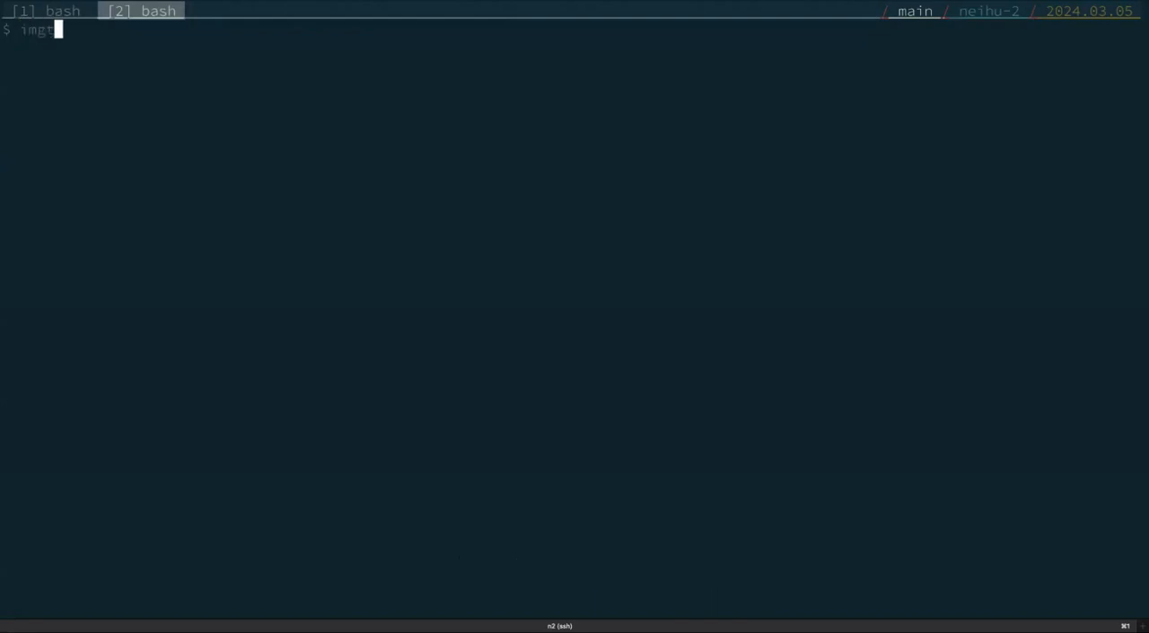
pyautogui.write('cat fruit.jpg')
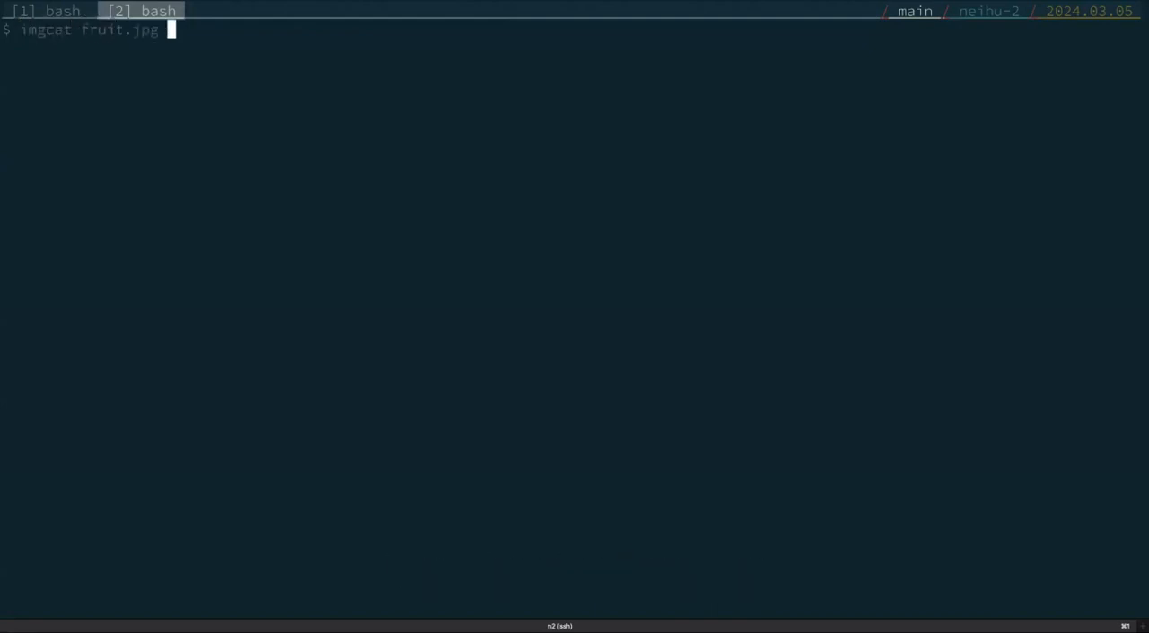
pyautogui.press('Return')
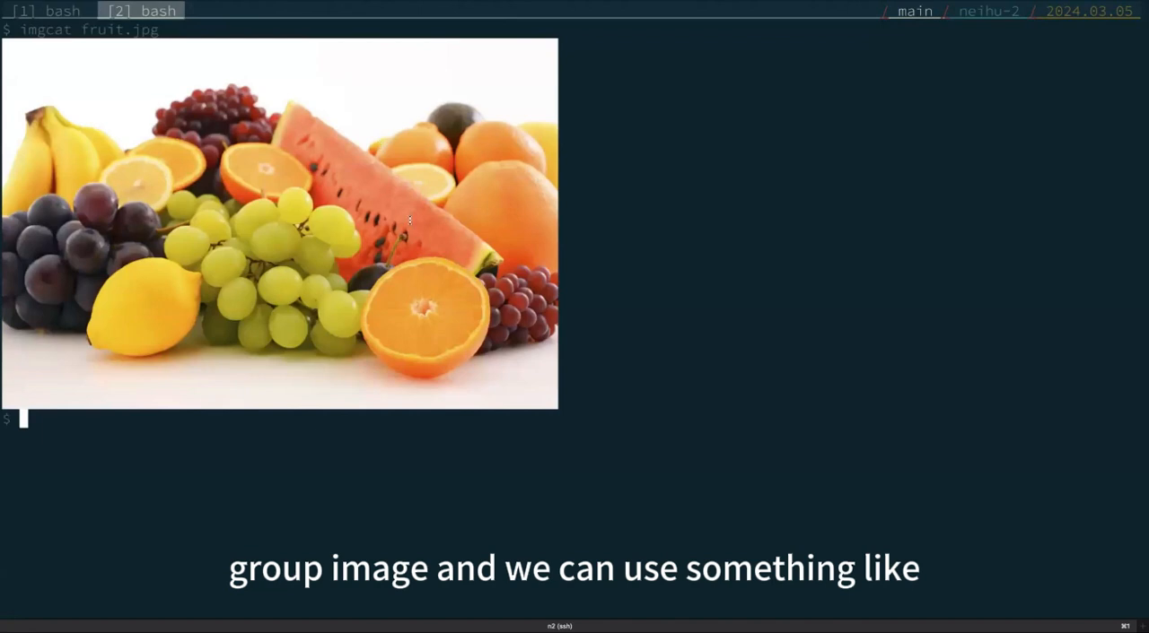
# Print fruit.jpg as base64 text
pyautogui.write('bse')
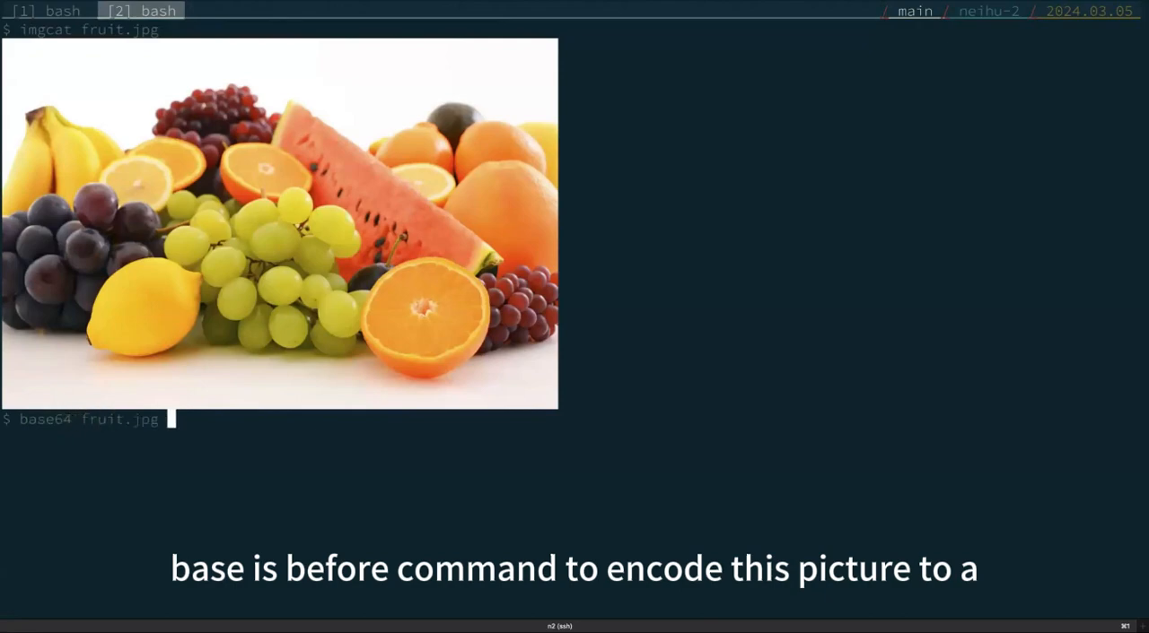
pyautogui.press('Return')
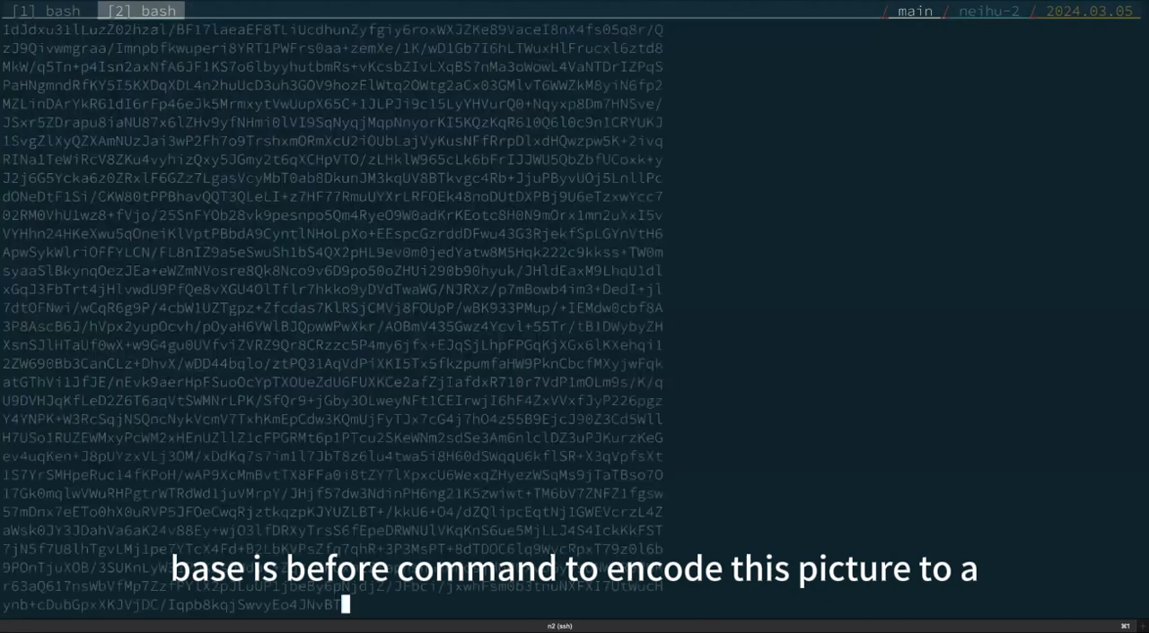
# Run wasmedge-ggml-llava-base64-stream.wasm with mmproj-mistral7b-f16.gguf
pyautogui.press('Return')
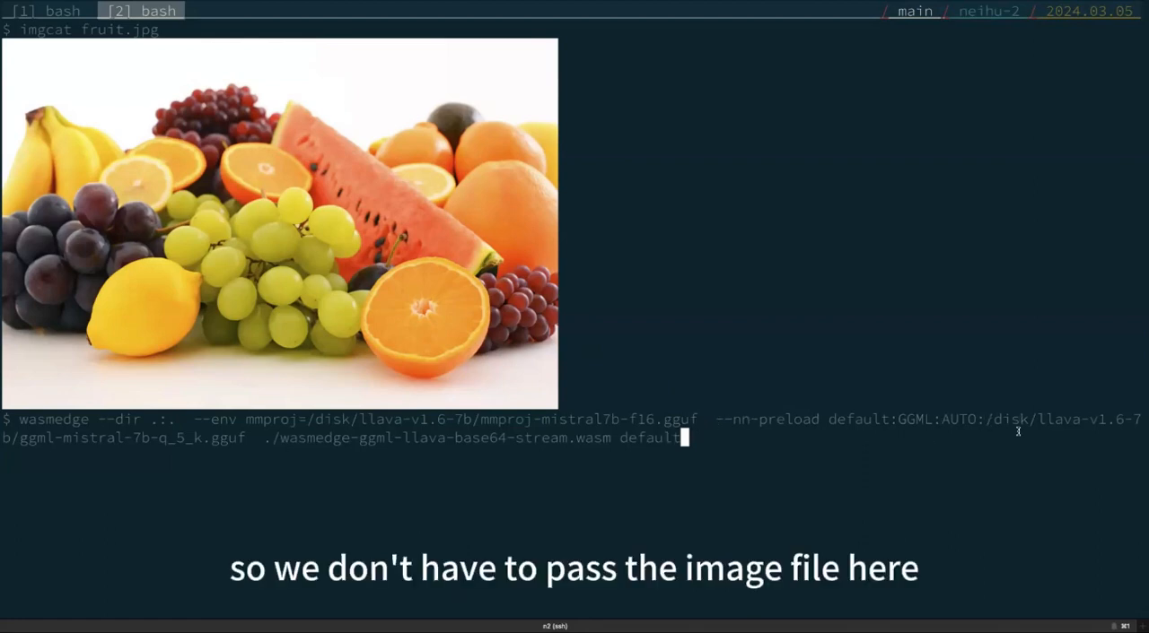
pyautogui.moveTo(207, 422)
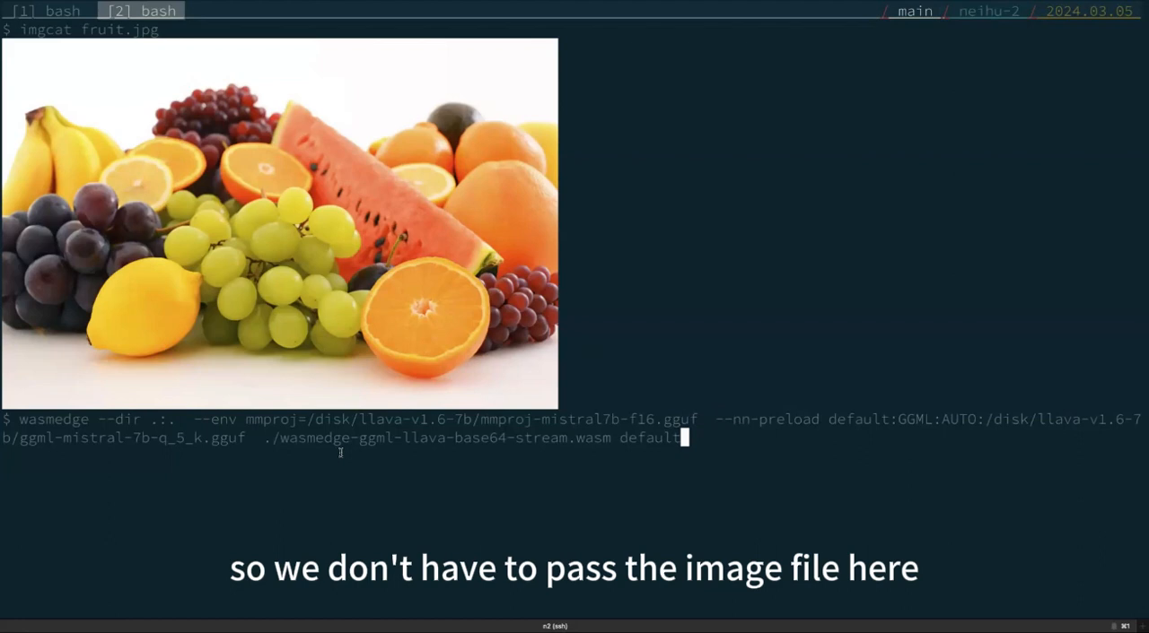
pyautogui.press('Return')
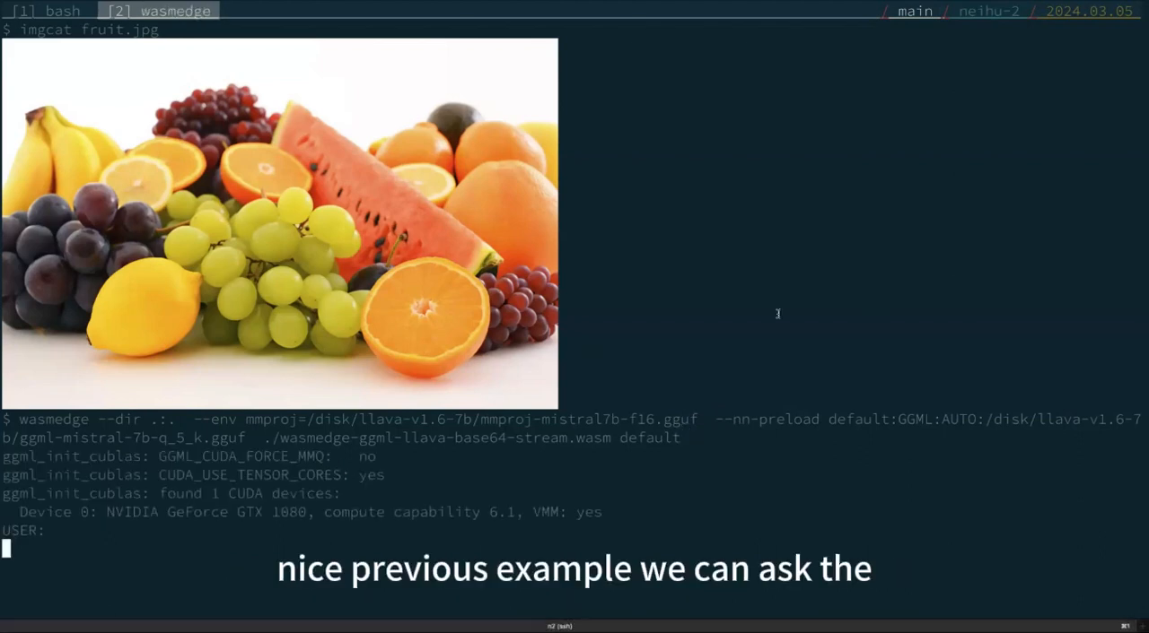
# Ask 'what is in this picture?' and for a fruit not in it, then return to window 1
pyautogui.write('what is in this picture?')
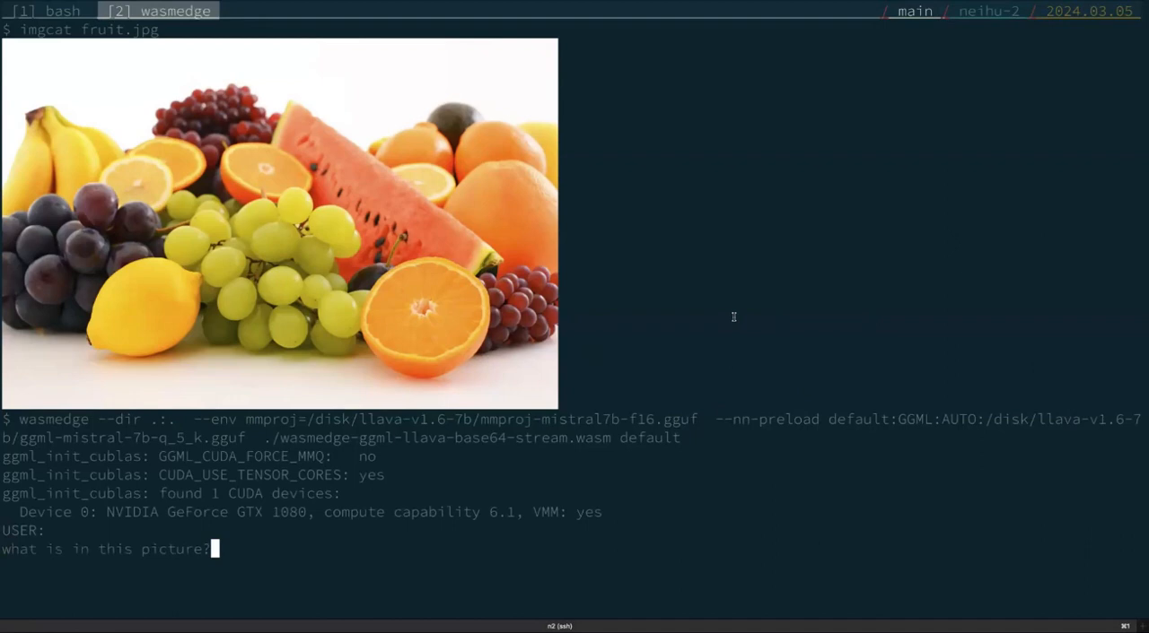
pyautogui.press('Return')
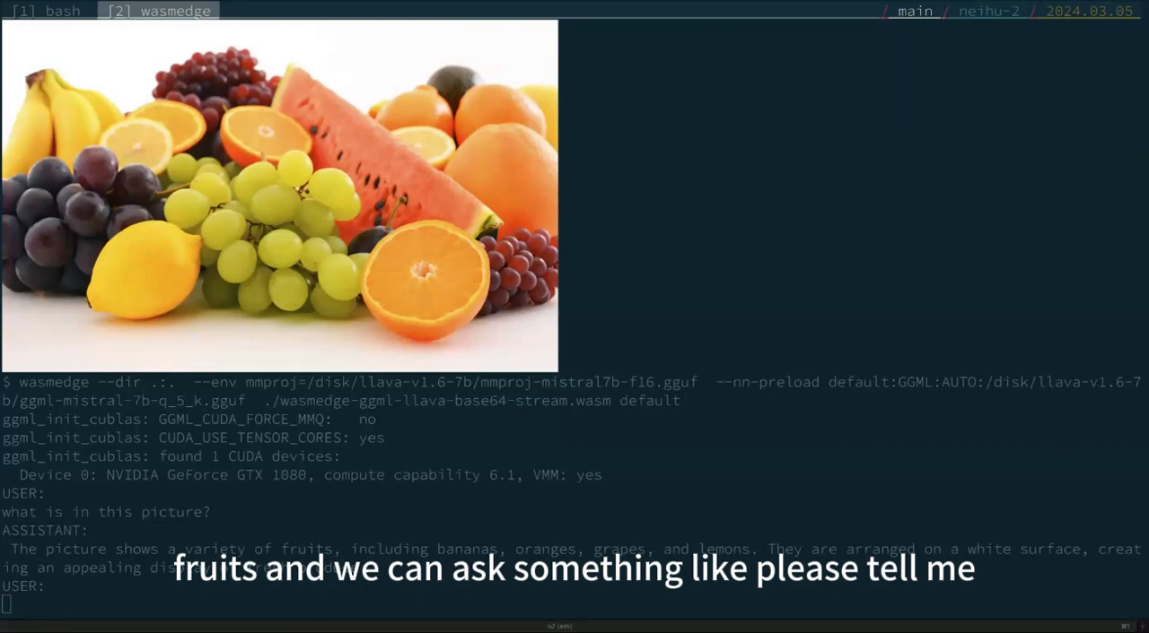
pyautogui.write('please tell me a kind of fruit that is not in the picture')
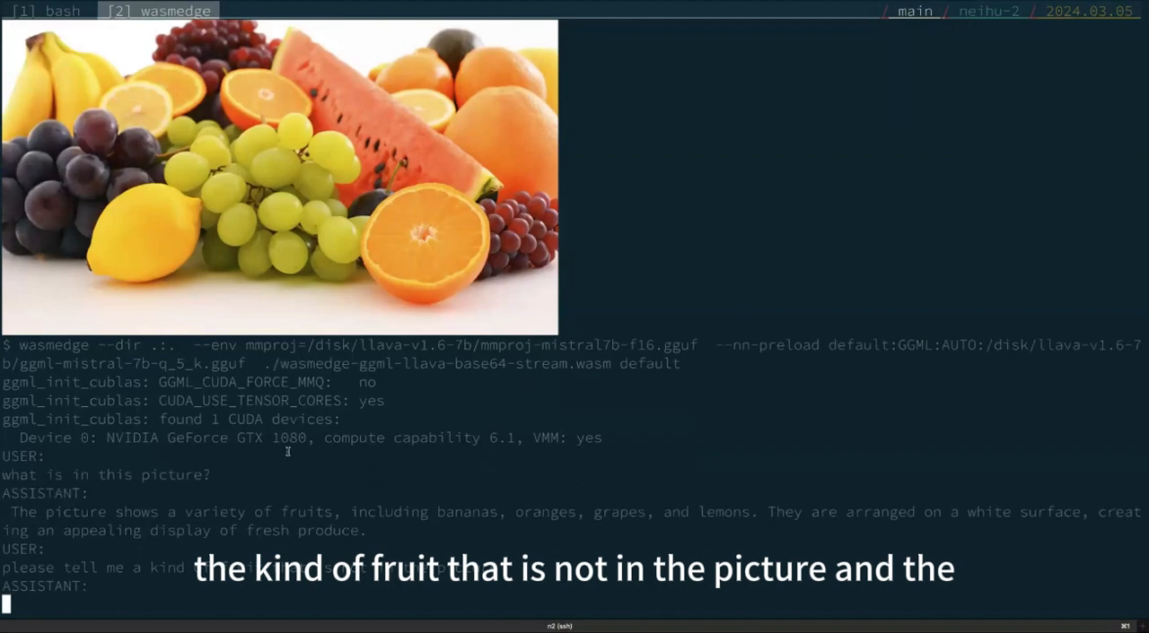
pyautogui.scroll(-3)
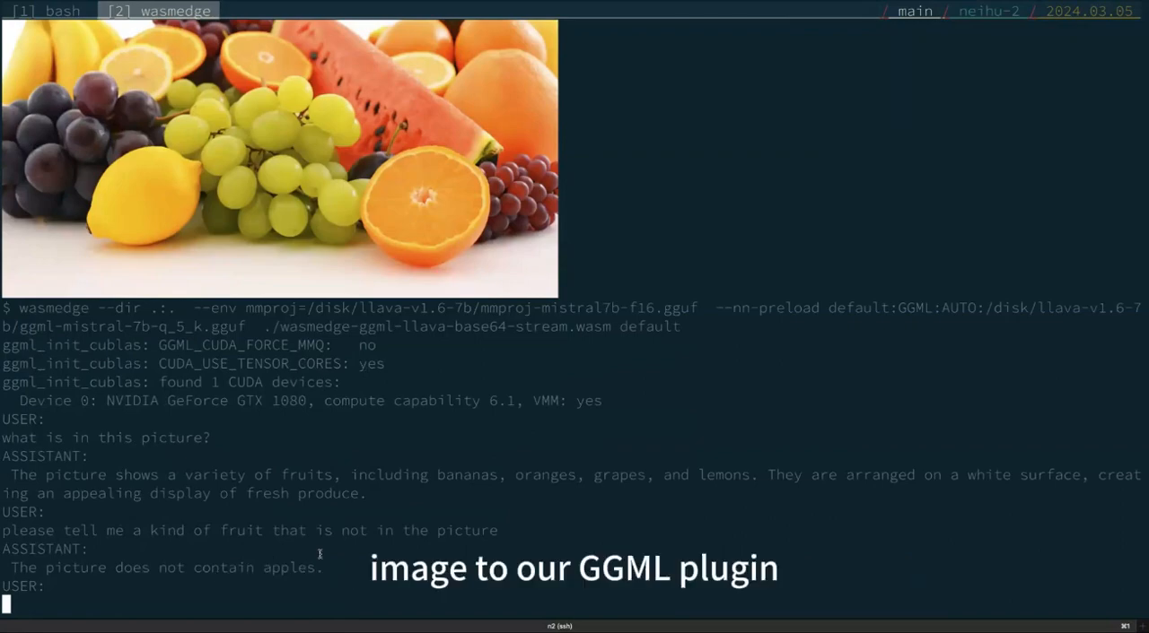
pyautogui.click(47, 11)
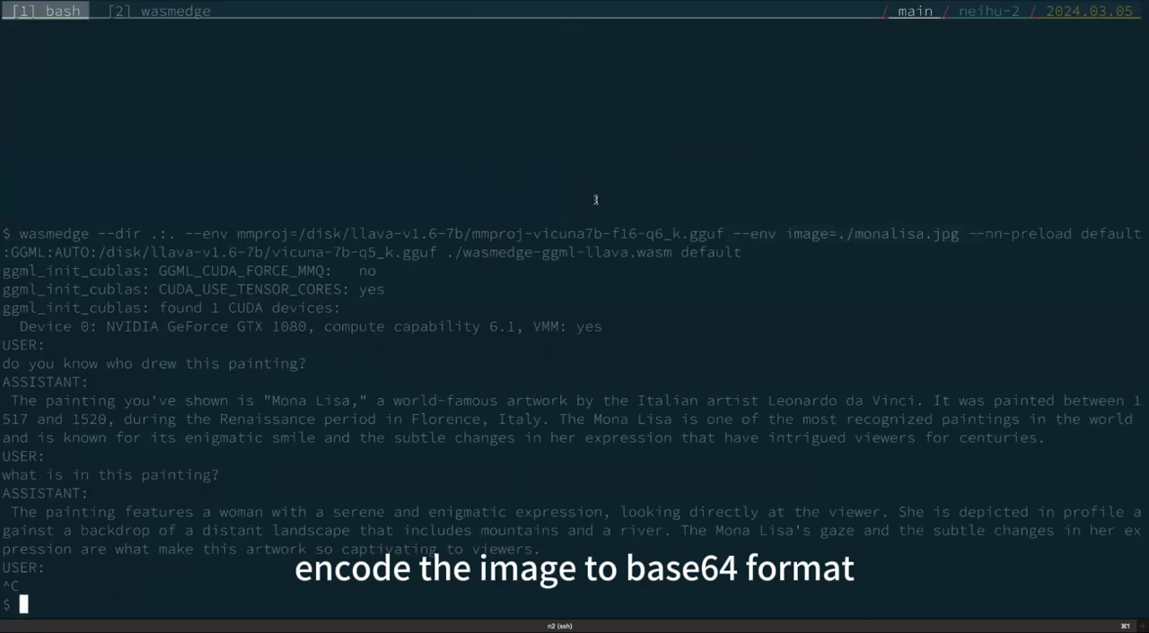
# Stop the wasmedge fruit session in tmux window 2 with Ctrl+C
pyautogui.click(157, 11)
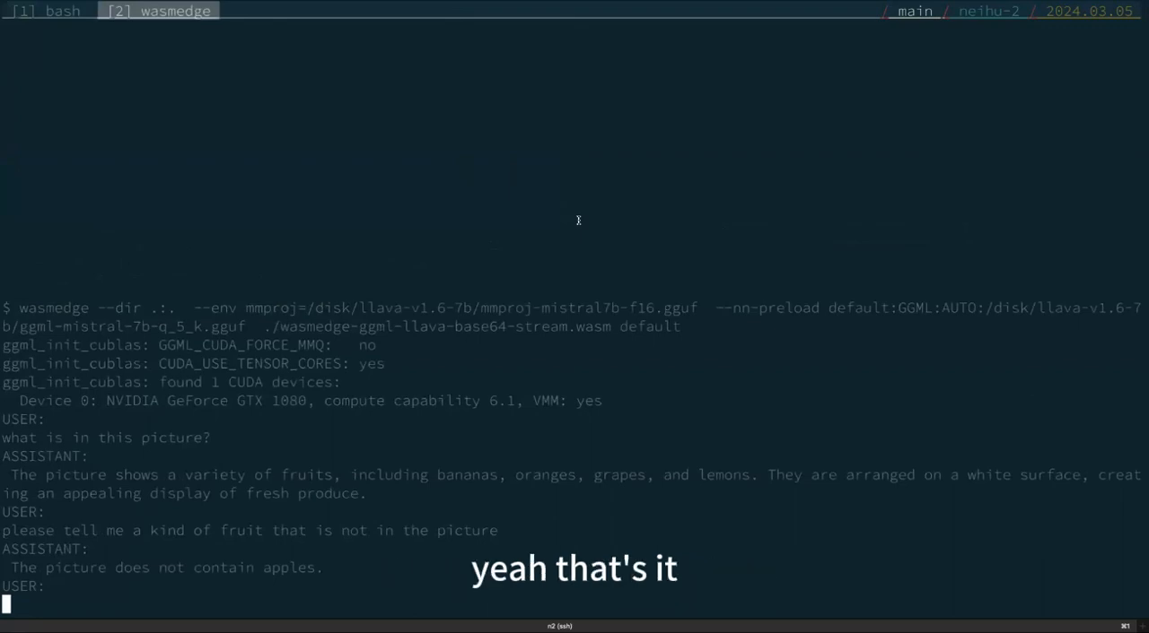
pyautogui.press('ctrl+c')
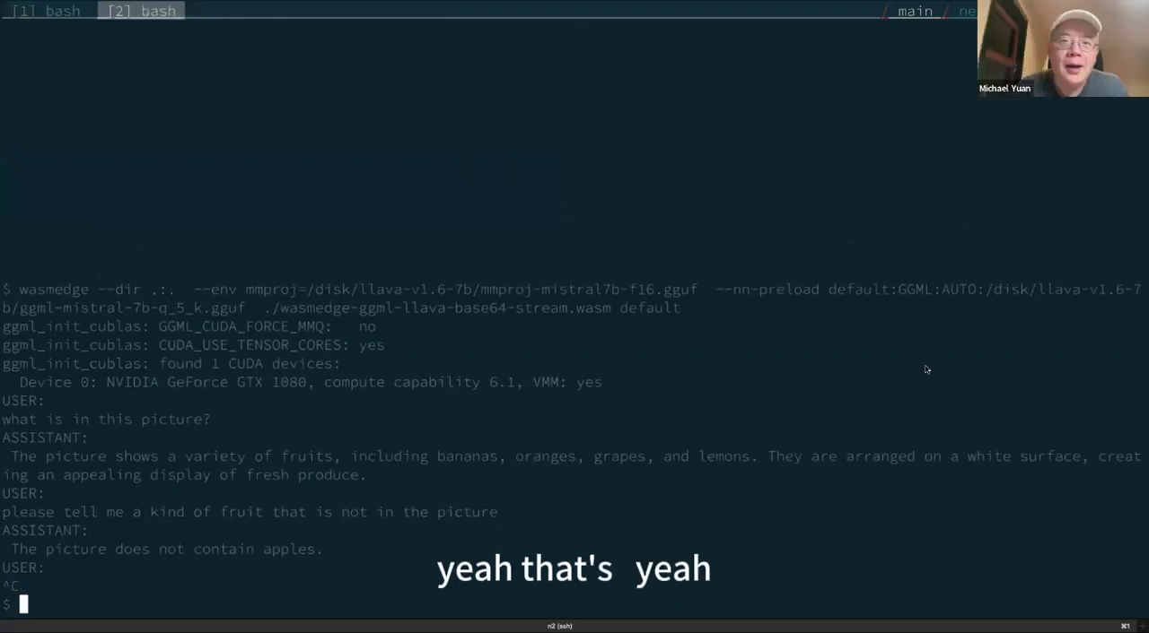